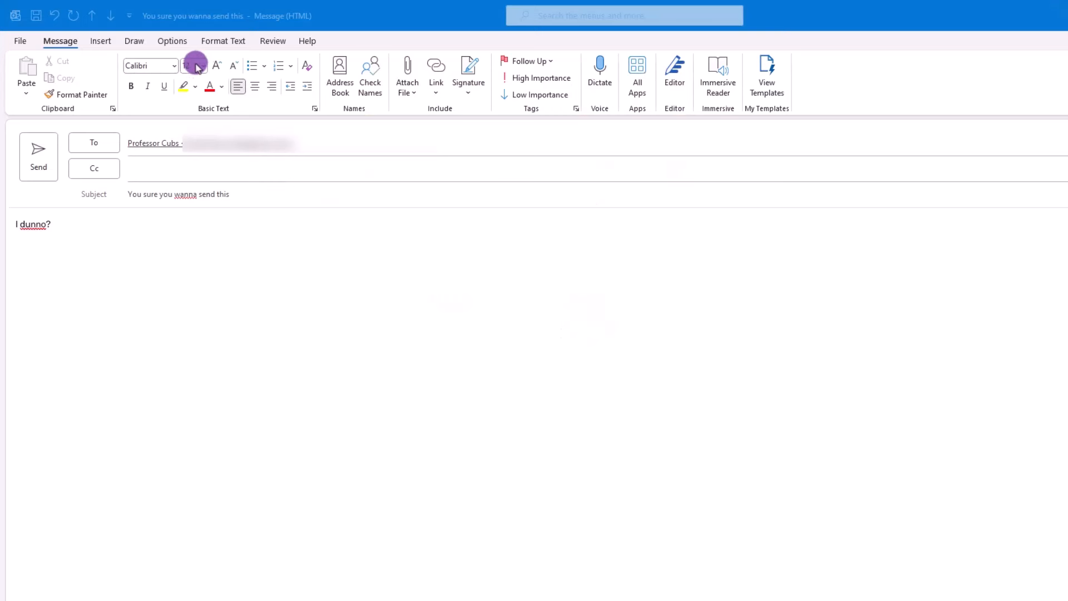
Step: Set Delay Delivery so the draft isn't delivered before 6/9/2024 5:00 PM
click(173, 41)
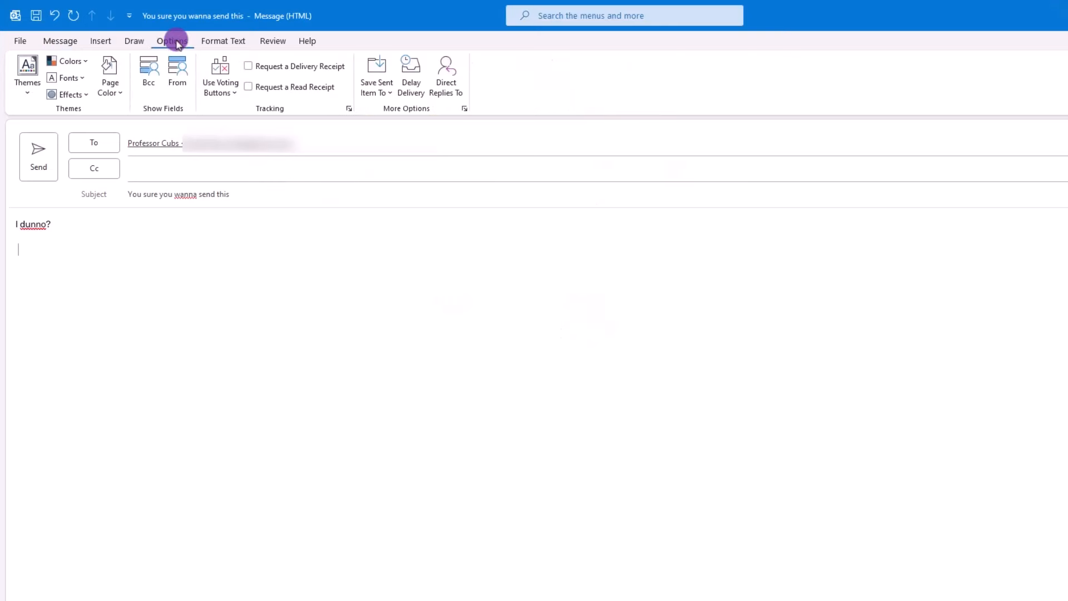
click(410, 72)
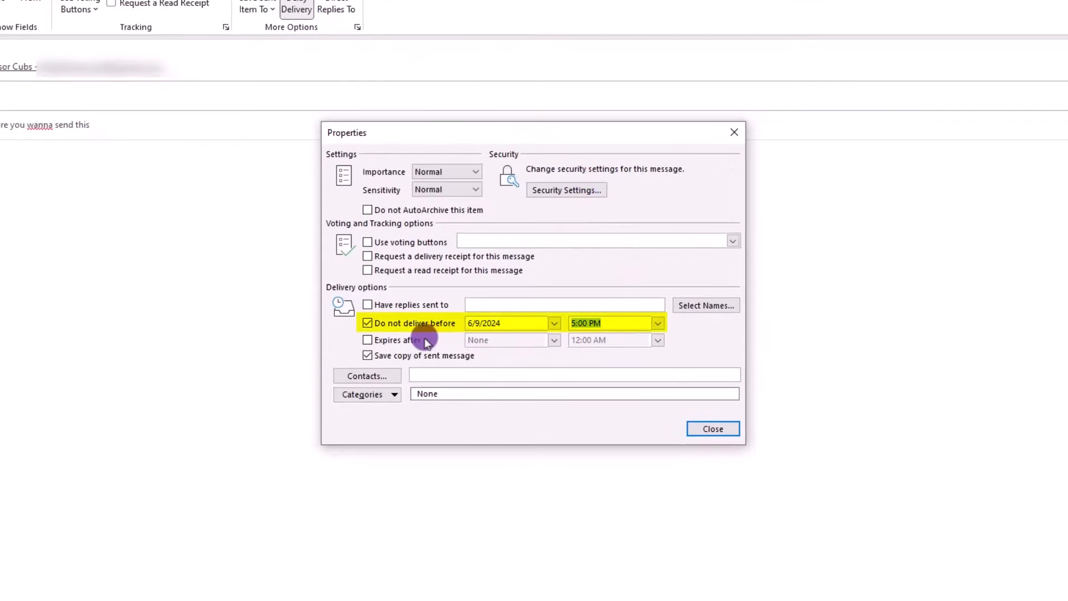
click(712, 428)
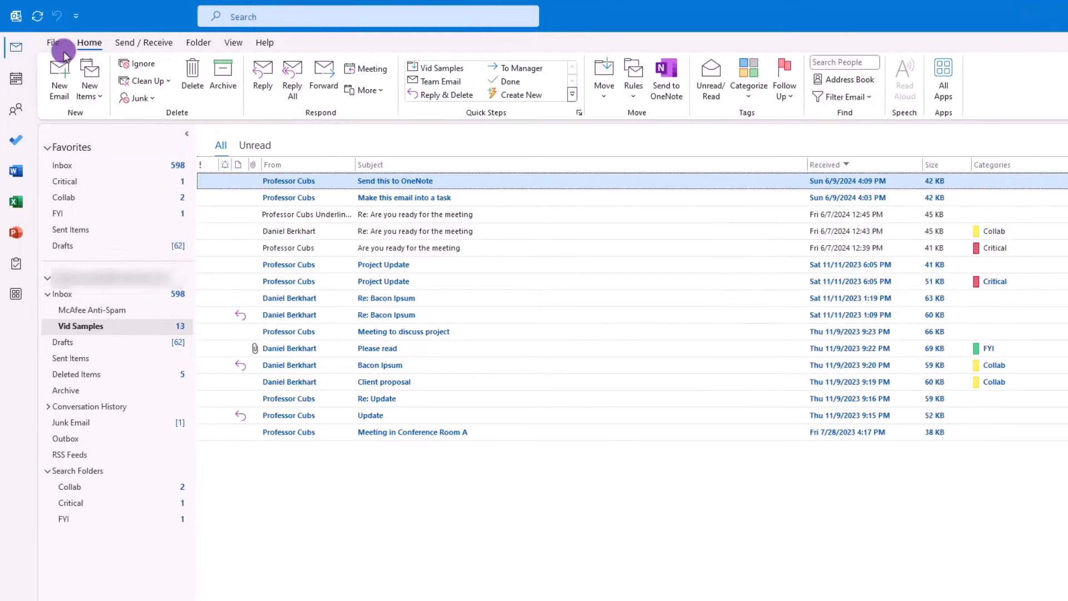
Step: Start a new rule via Rules & Alerts that applies to every message I send
click(56, 43)
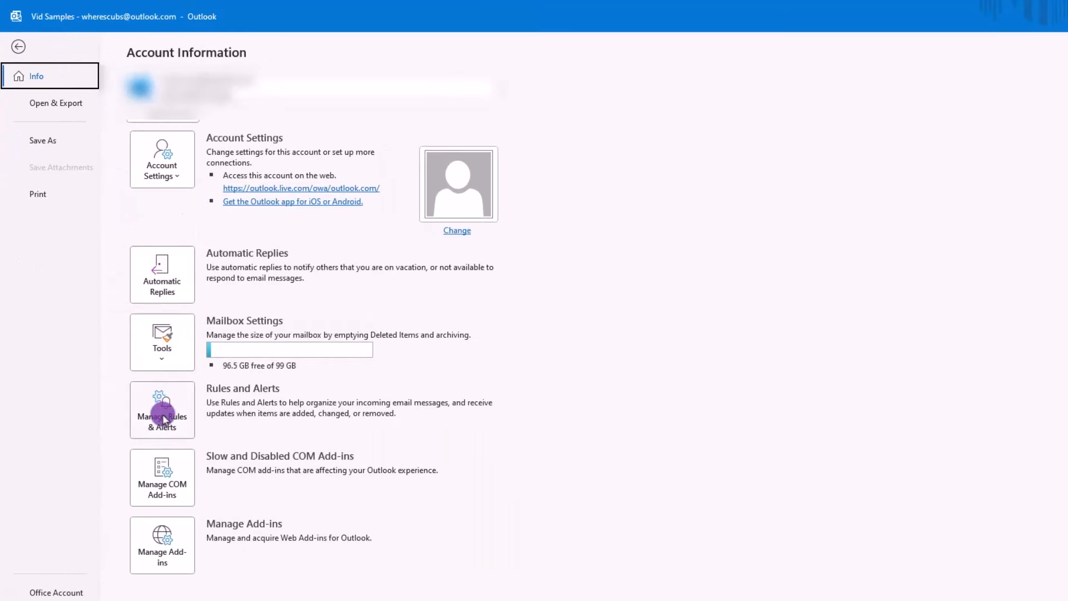
click(162, 410)
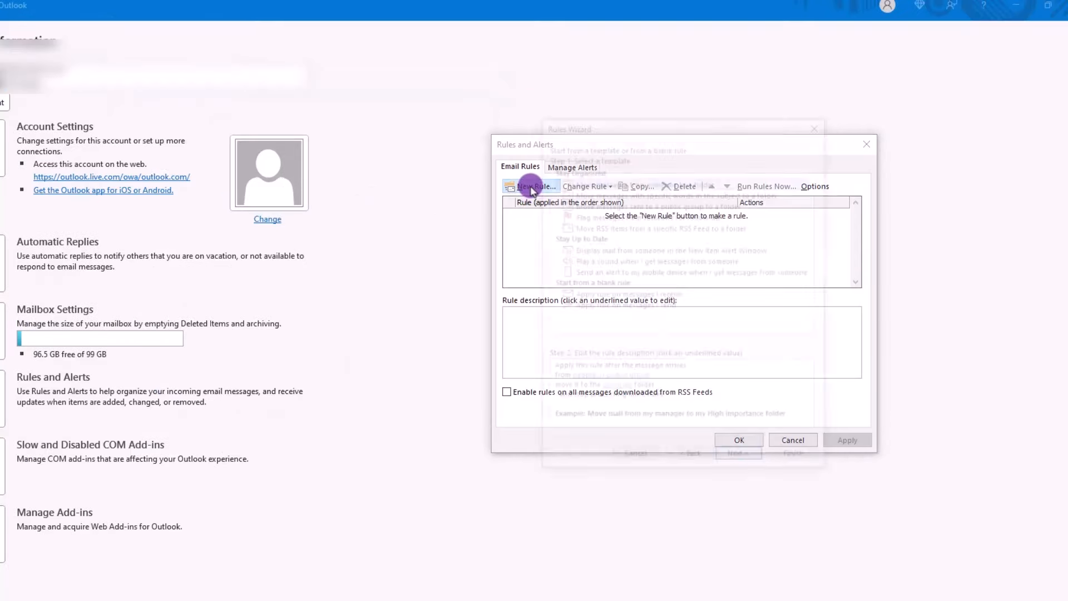
click(535, 185)
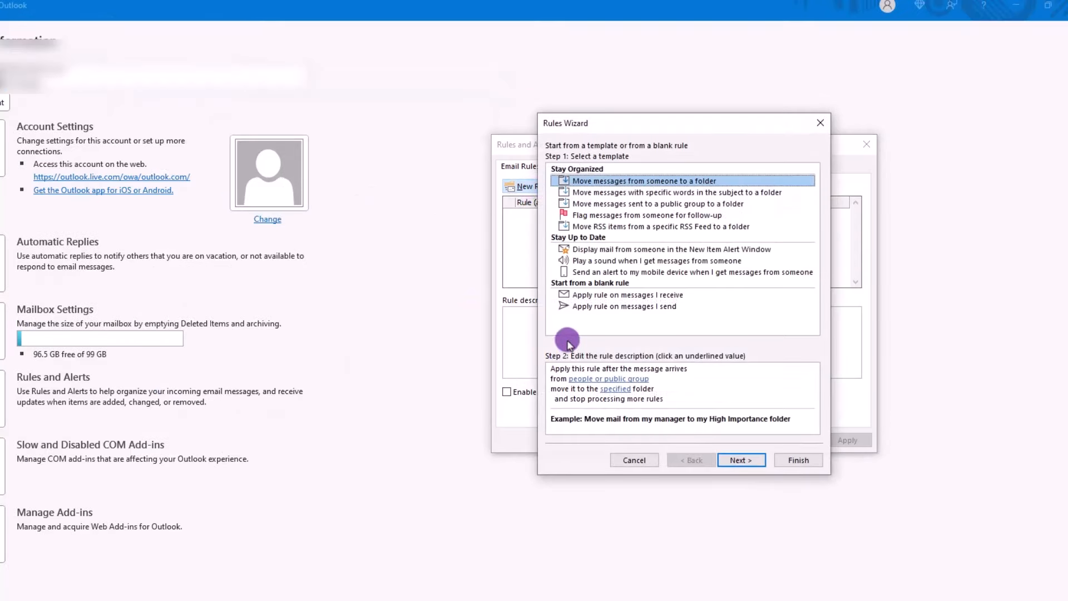
click(623, 306)
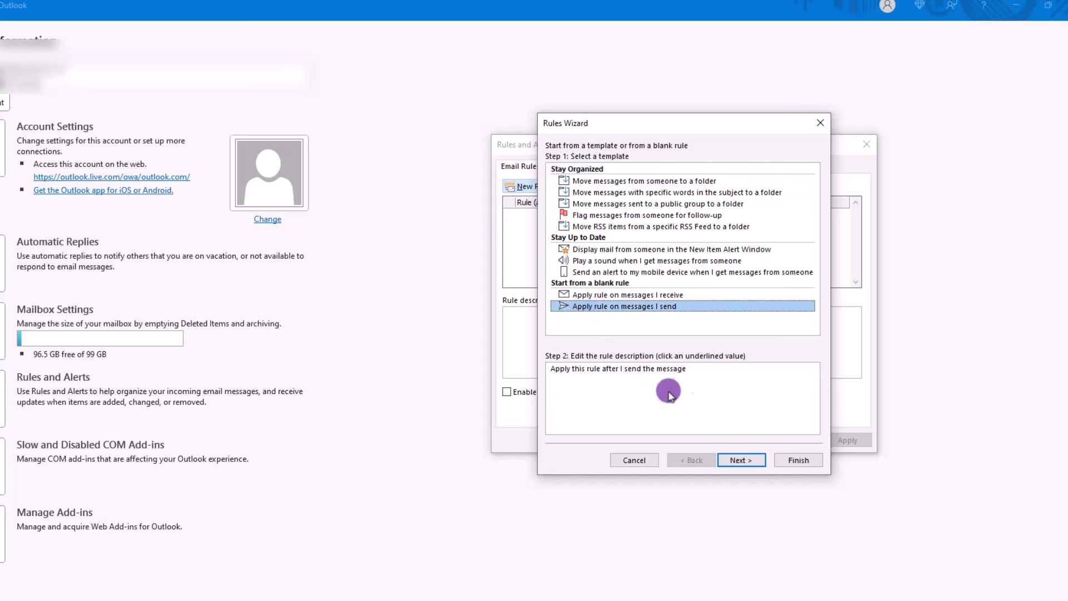
click(740, 459)
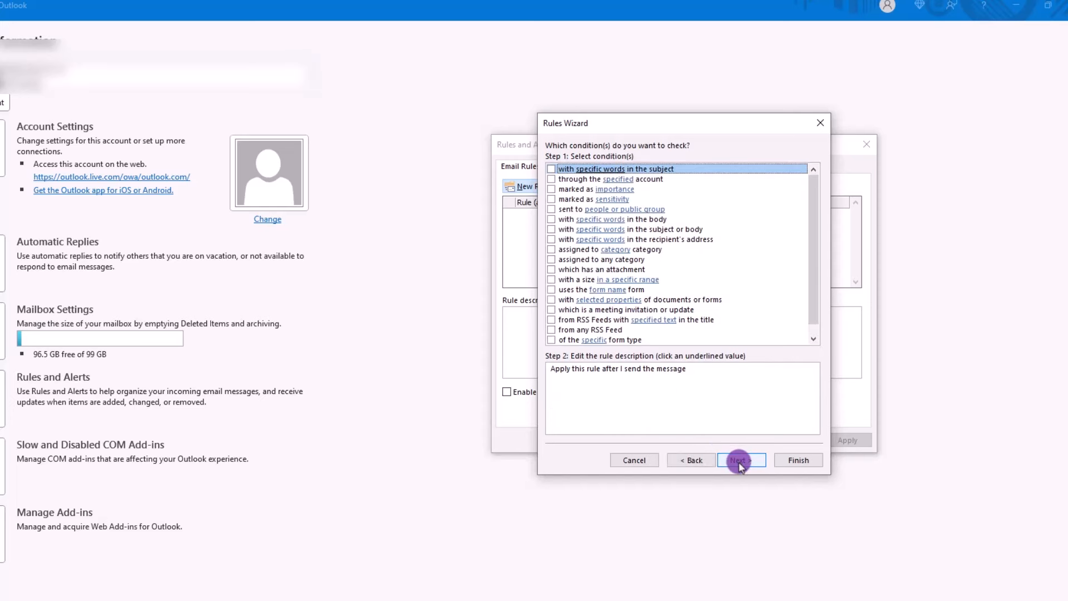
click(741, 460)
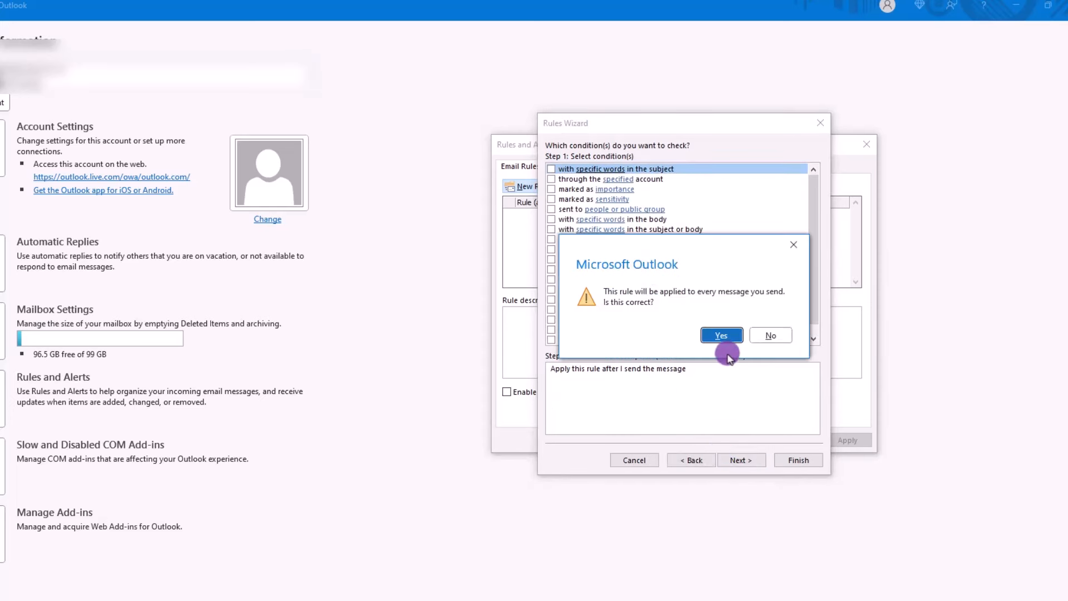
click(721, 335)
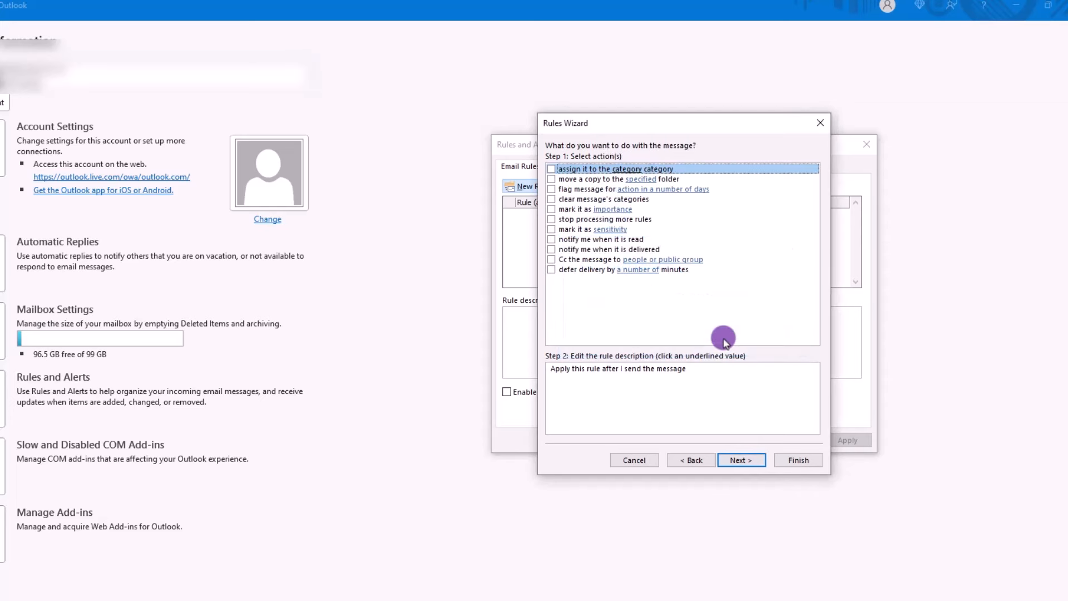
mouse_move(552, 283)
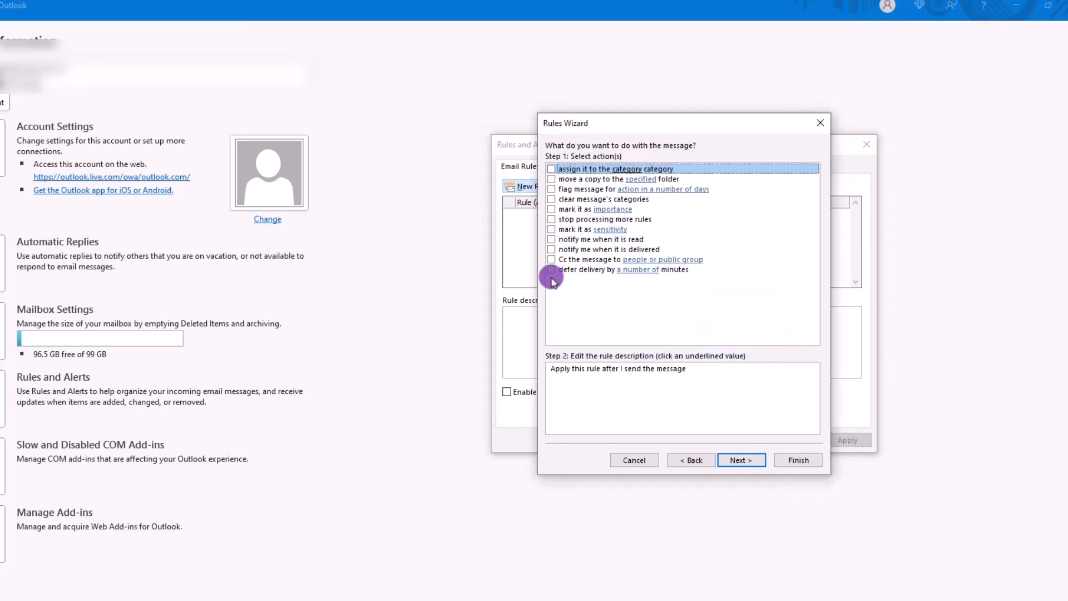
Step: Defer delivery by 10 minutes and name the rule for the delay
click(551, 269)
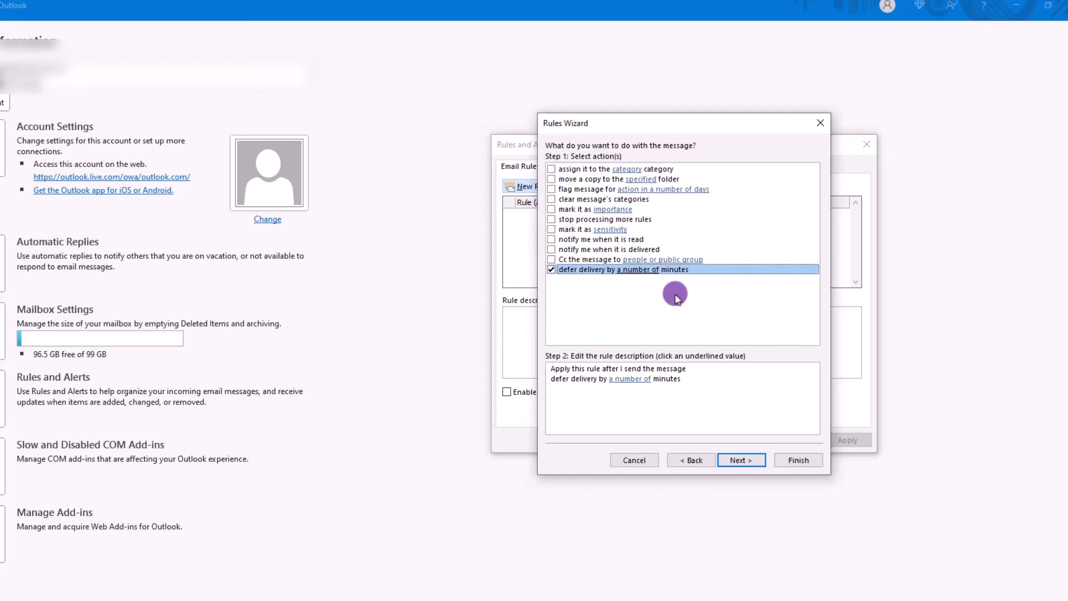
mouse_move(629, 378)
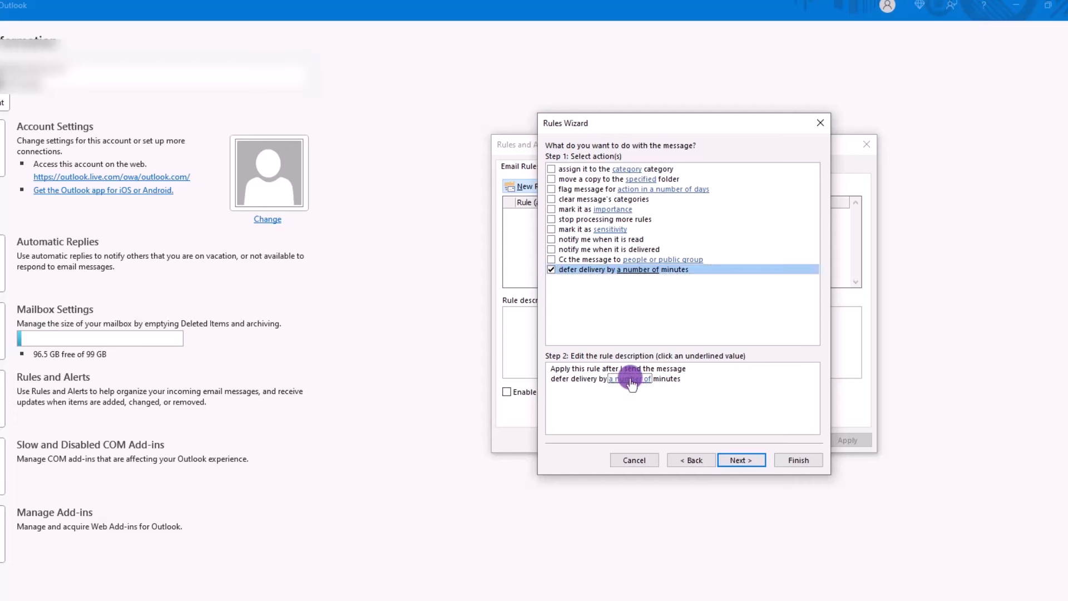
click(629, 378)
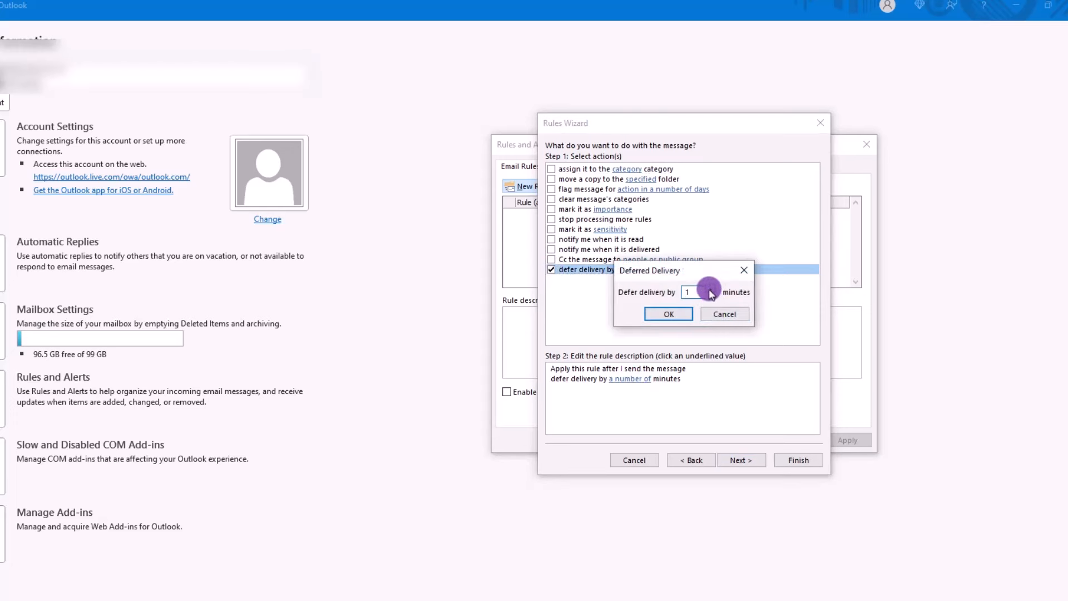
click(739, 460)
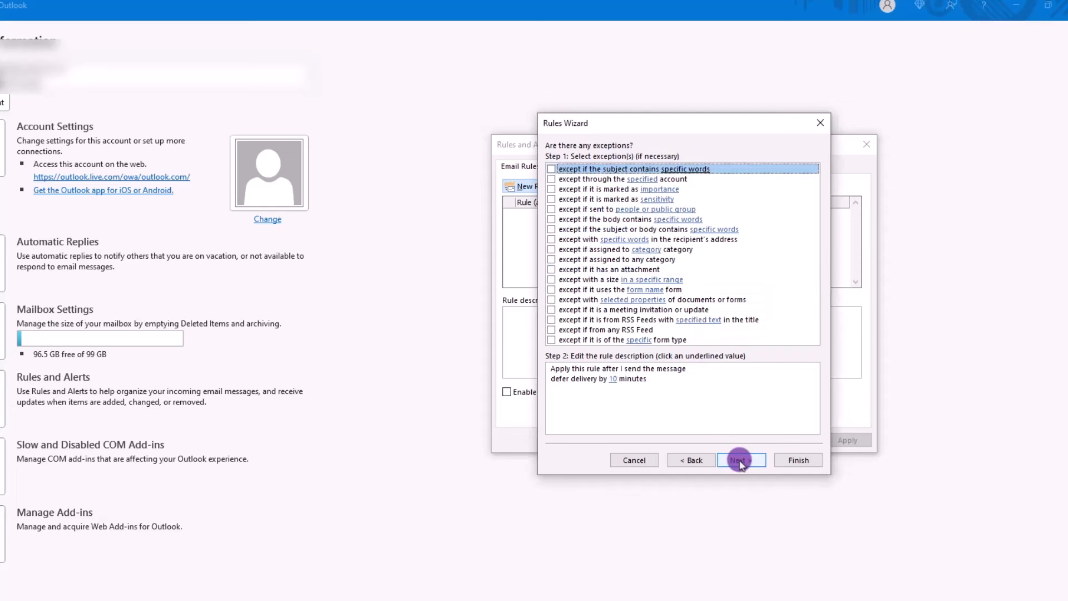
click(741, 460)
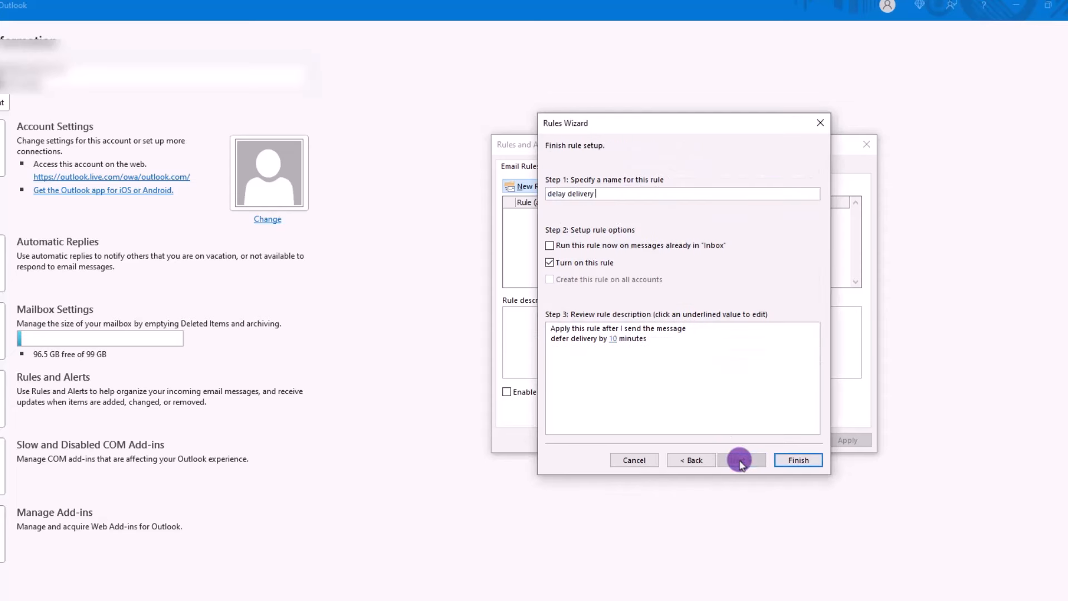
text(by 10)
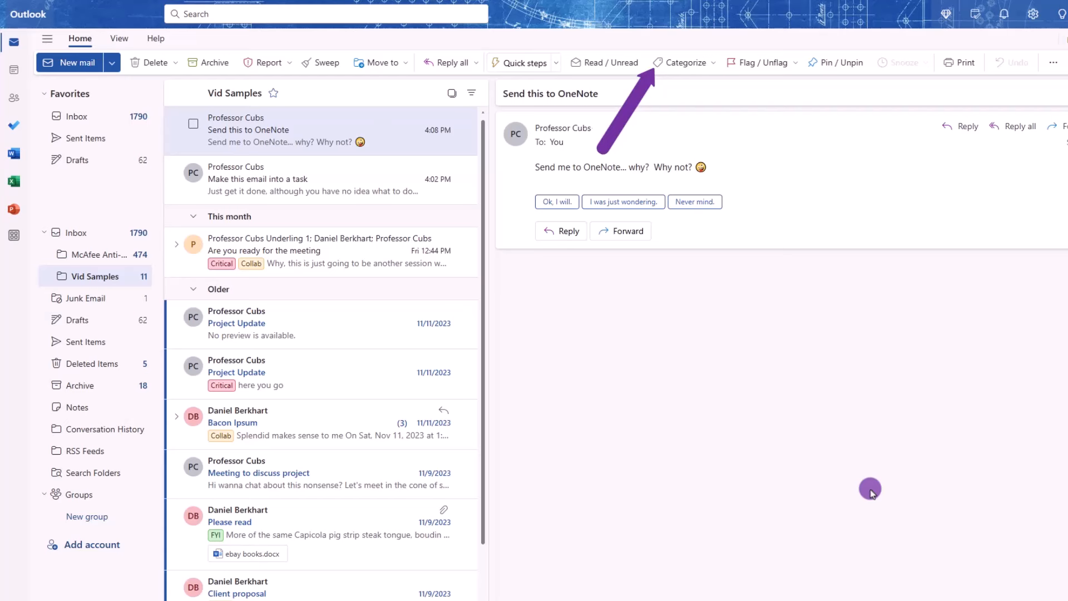
mouse_move(718, 83)
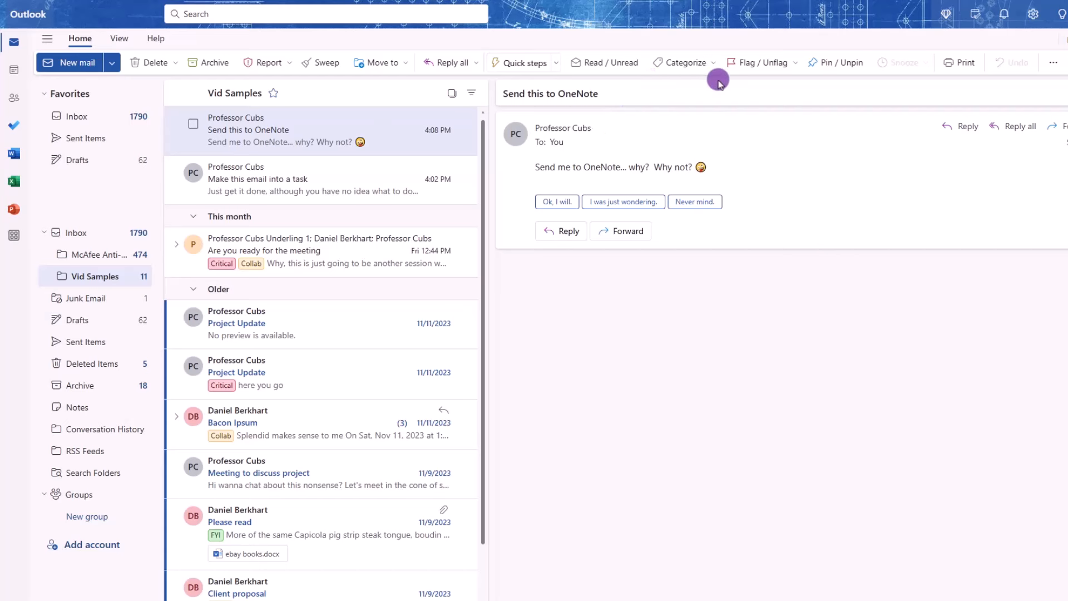
Step: Review the categories list (Blue Category, Collab, Critical, FYI) in Manage categories
click(682, 62)
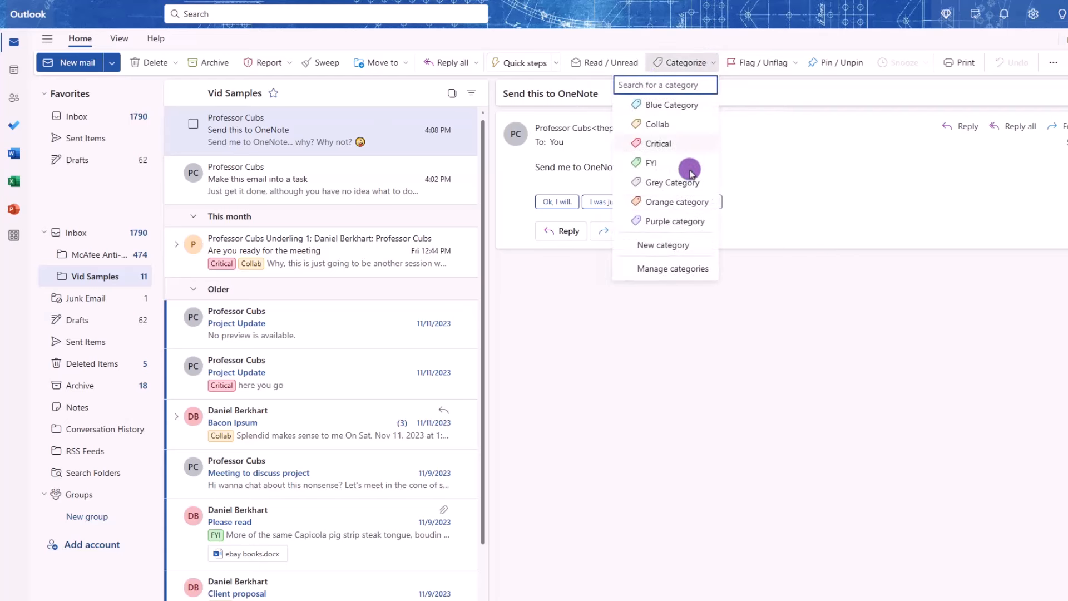
click(670, 268)
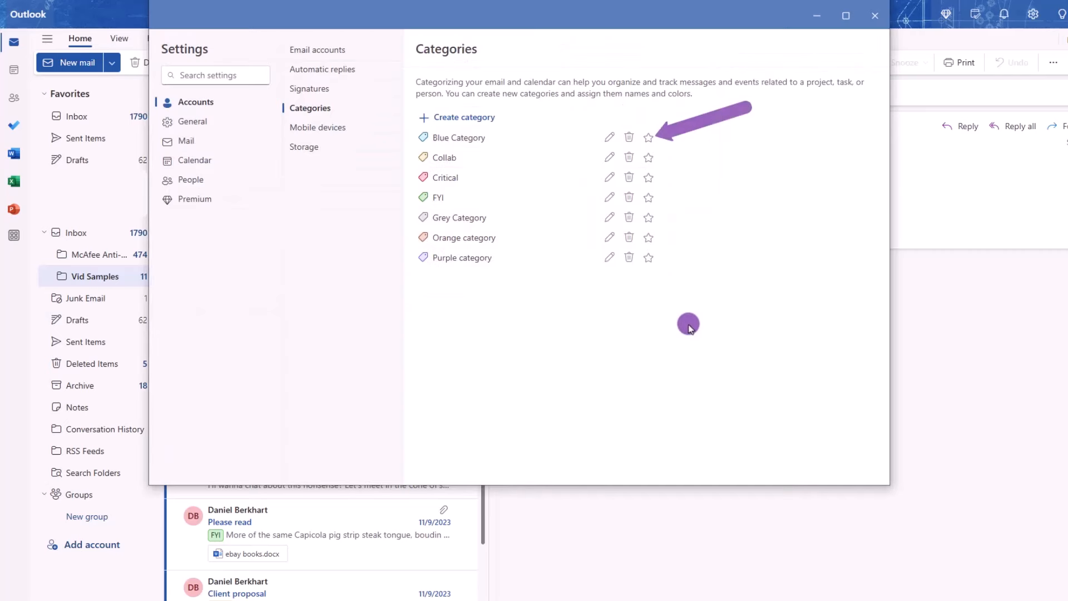
mouse_move(920, 96)
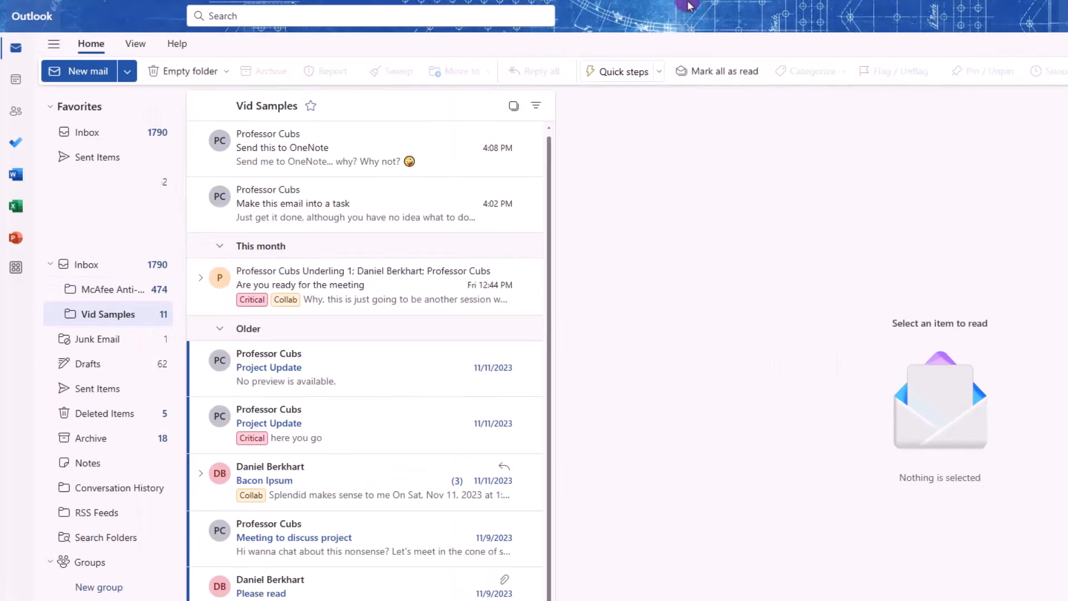
mouse_move(188, 97)
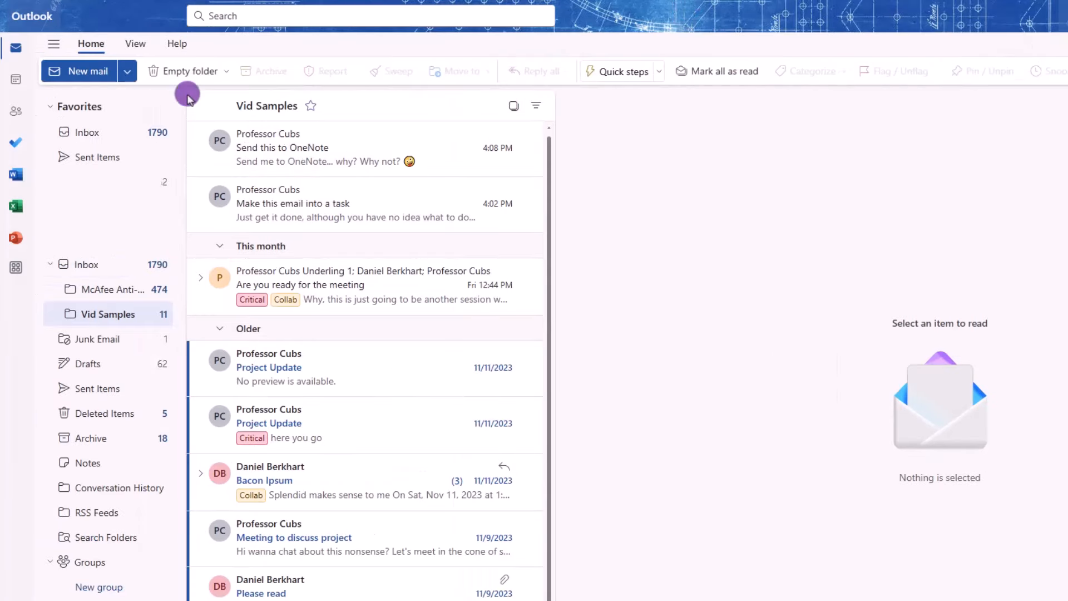
Step: Start a new mail and look over the Insert options in new Outlook
click(78, 71)
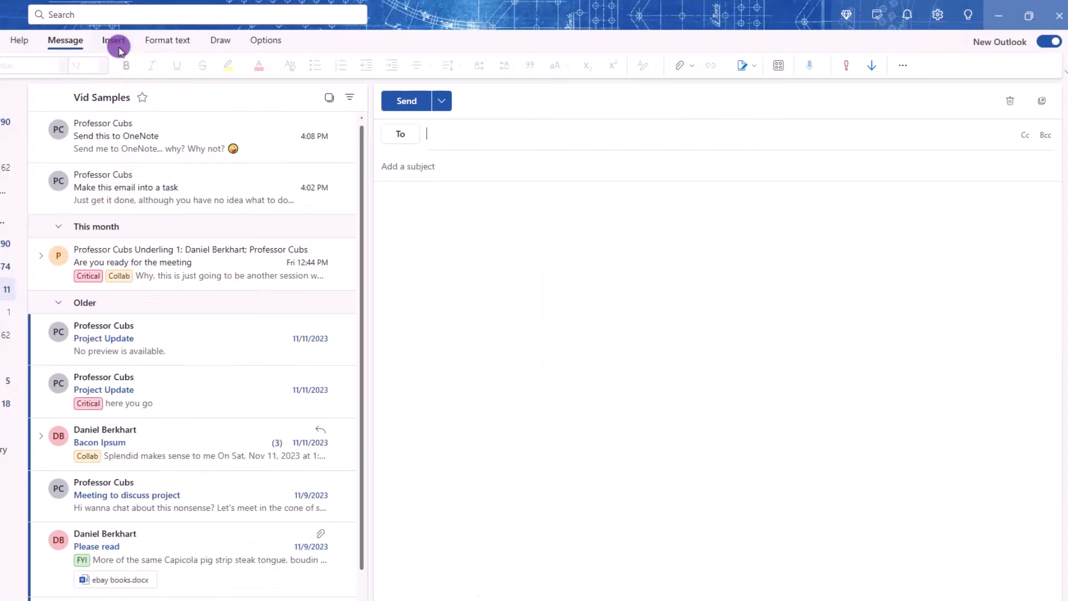
click(114, 40)
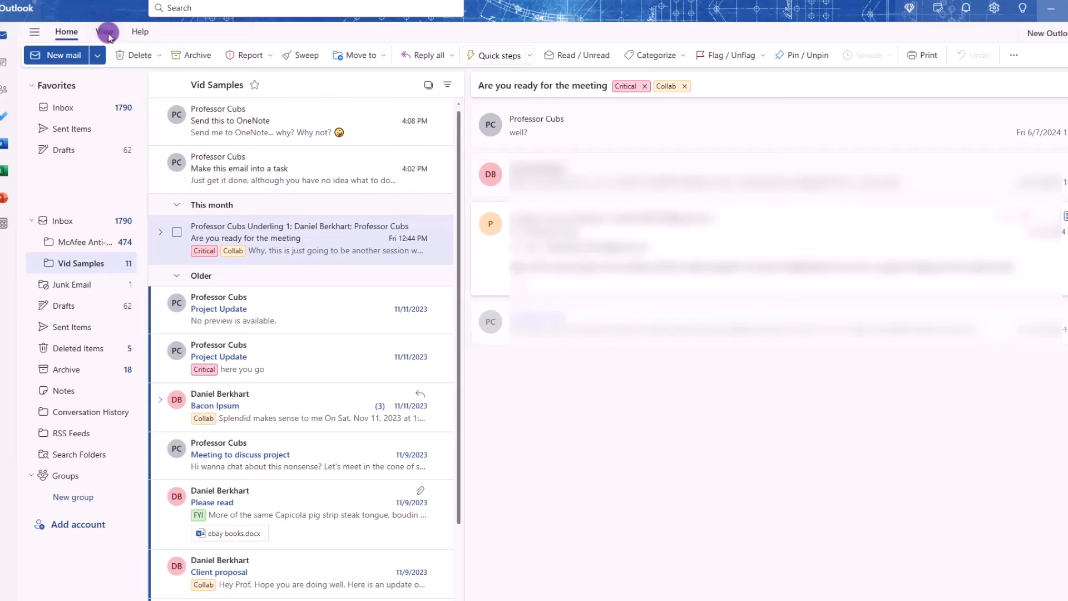
Step: Expand conversation threads from the View options
click(106, 31)
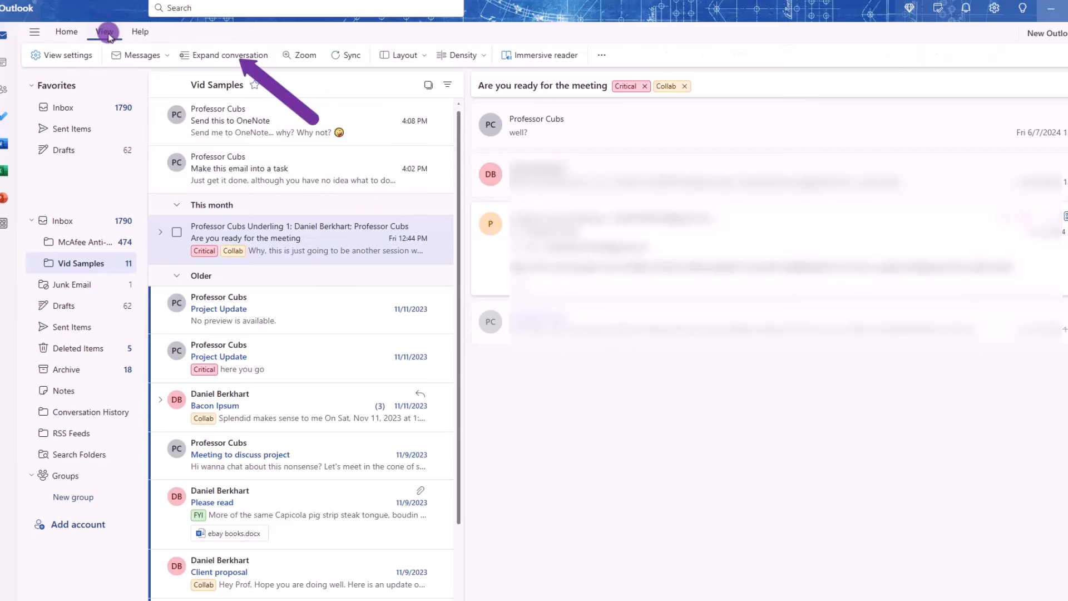
click(272, 119)
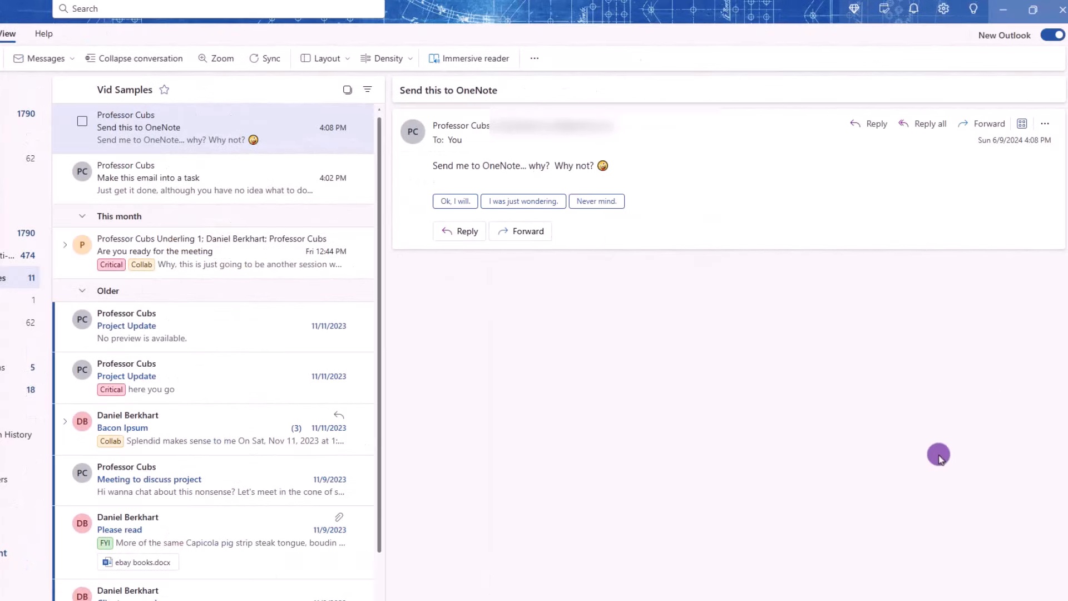
mouse_move(1013, 352)
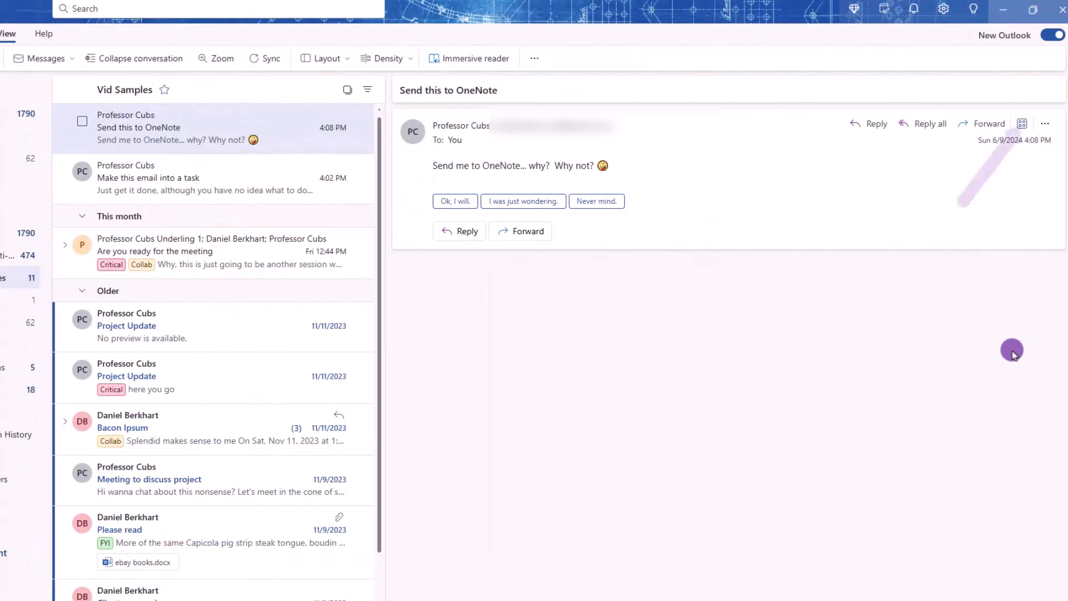
mouse_move(1021, 123)
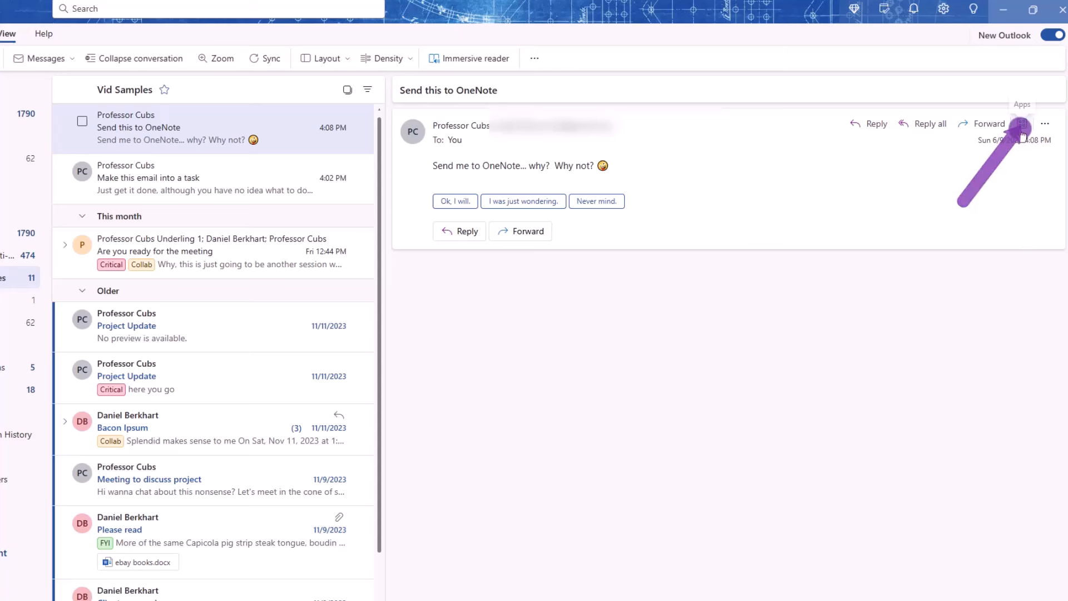
Step: Show the apps for the Send this to OneNote message and search them
click(1021, 124)
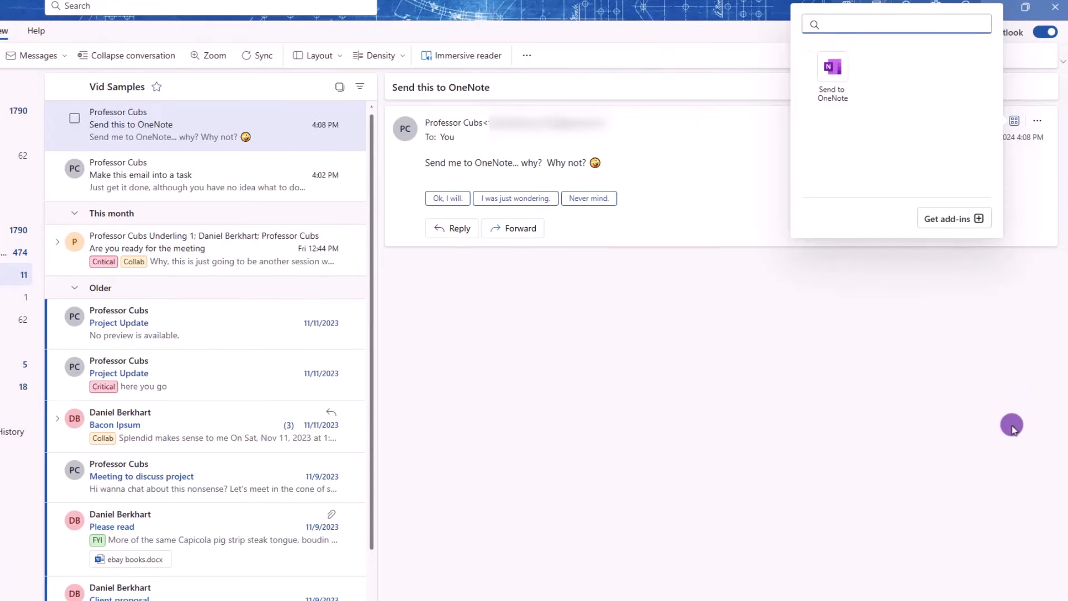
click(895, 24)
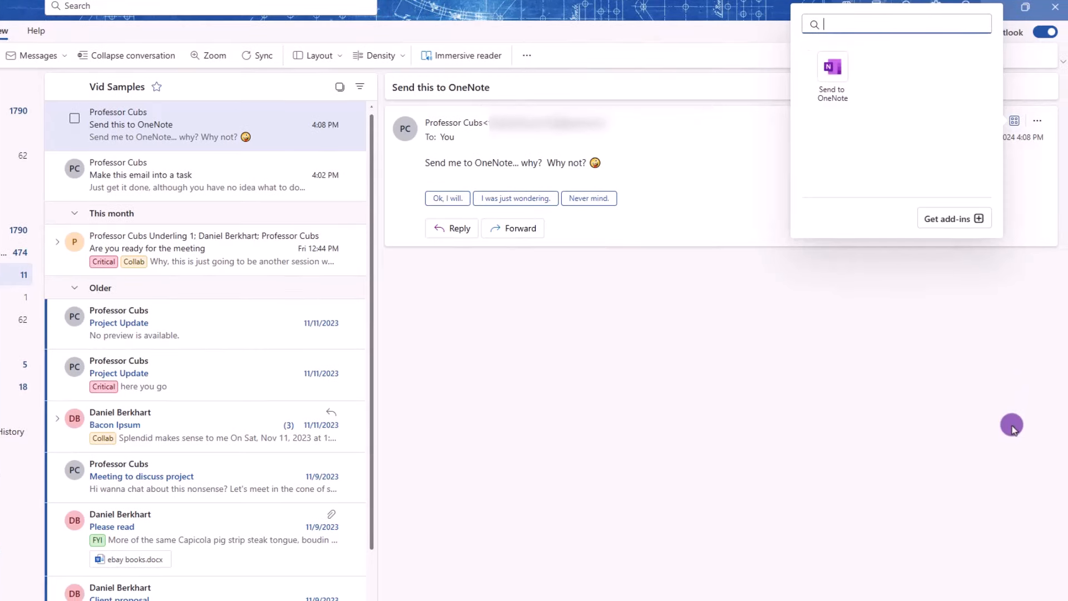